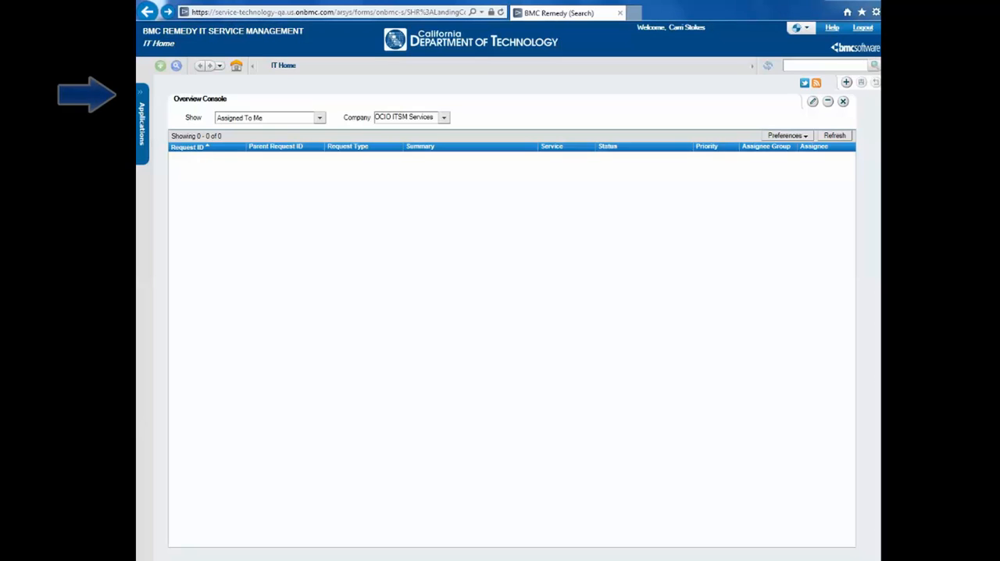
Launch Request Entry from the Applications list under Service Request Management
left_click(141, 122)
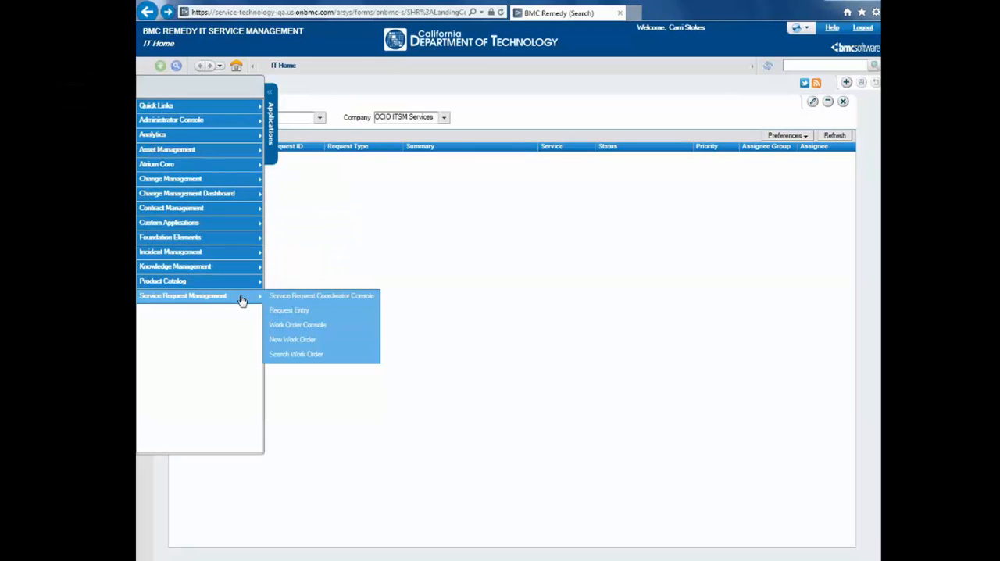
mouse_move(341, 311)
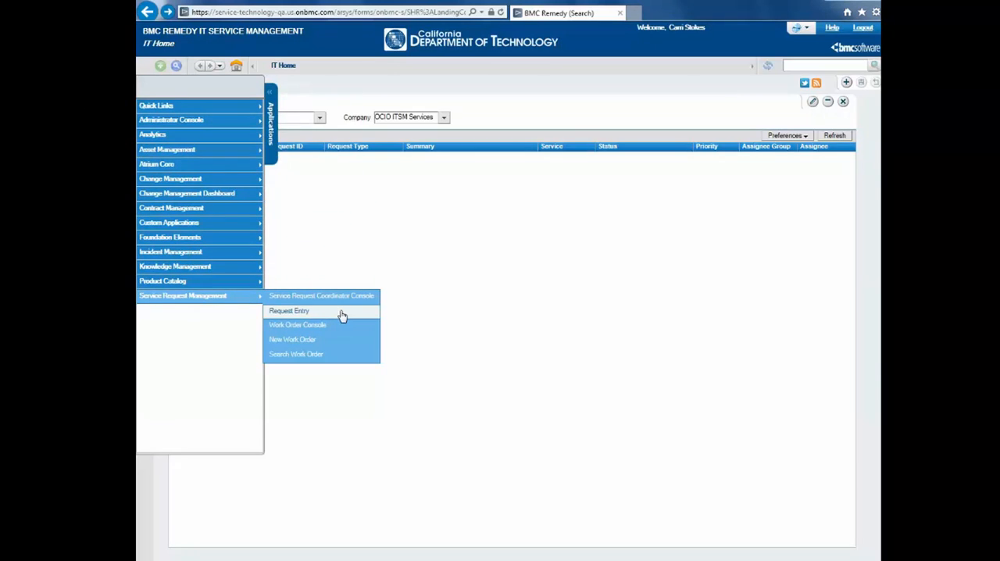
left_click(288, 311)
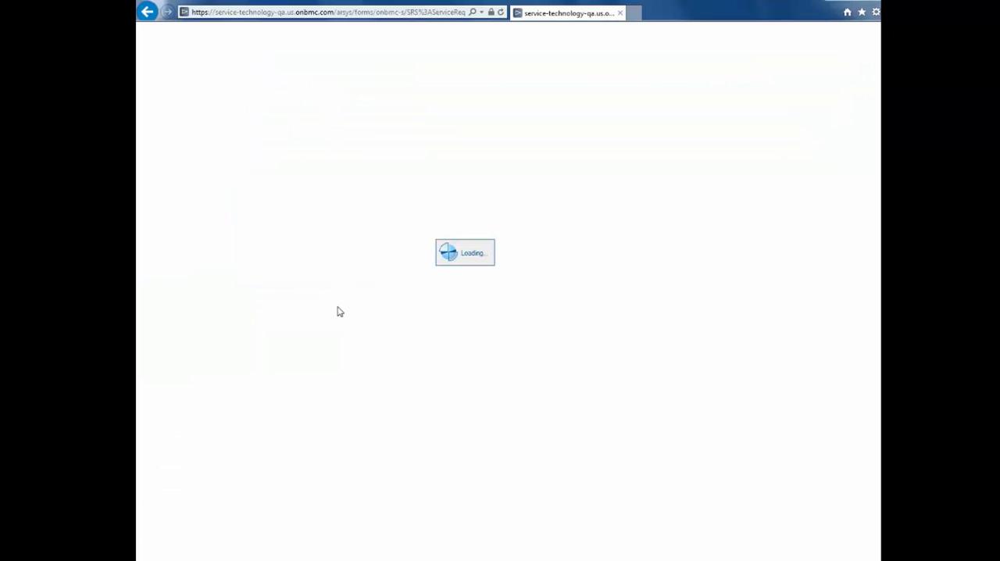
mouse_move(383, 325)
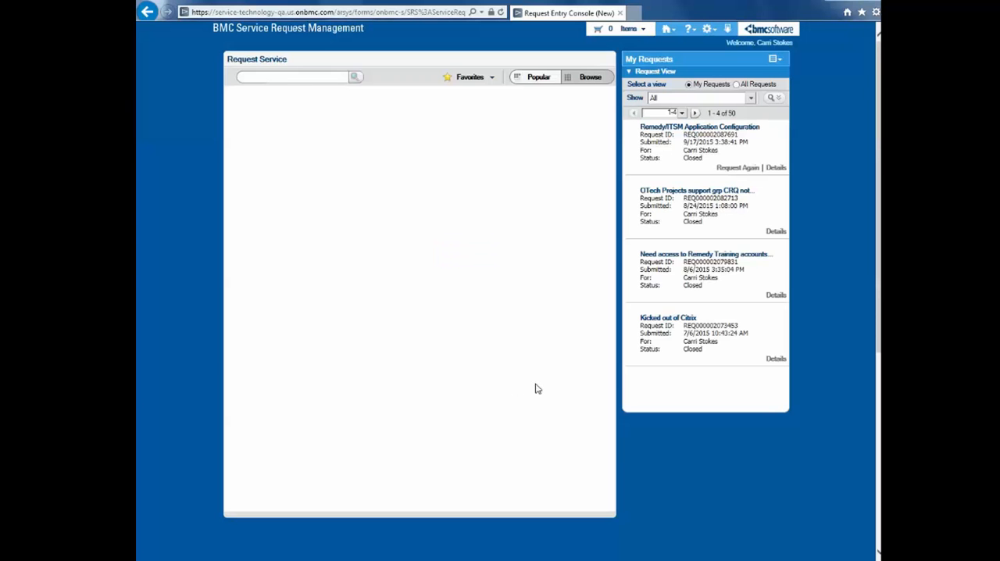
mouse_move(567, 367)
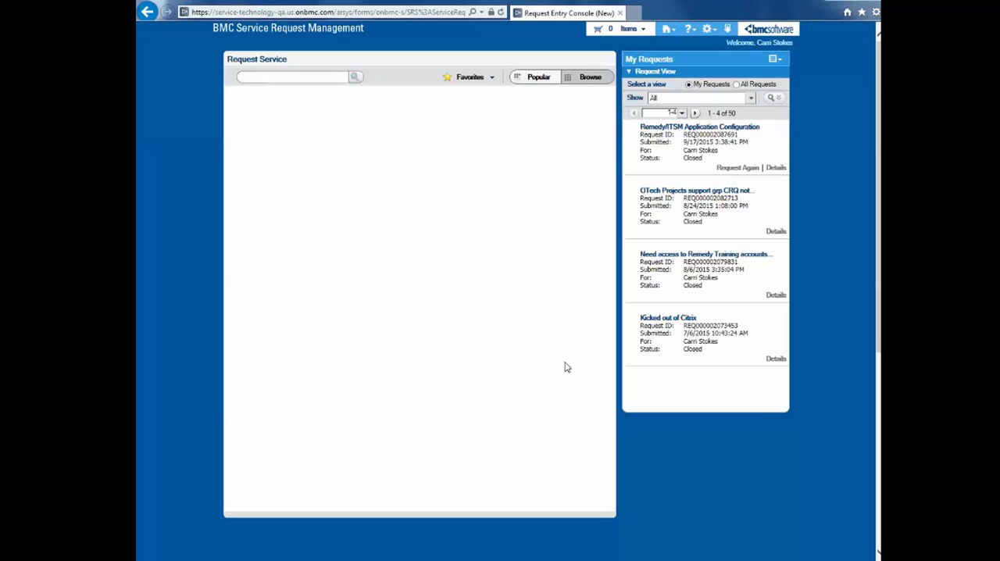
Open the Service Request Reports Console, compare All Requests with My Requests, and leave My Requests selected
left_click(591, 76)
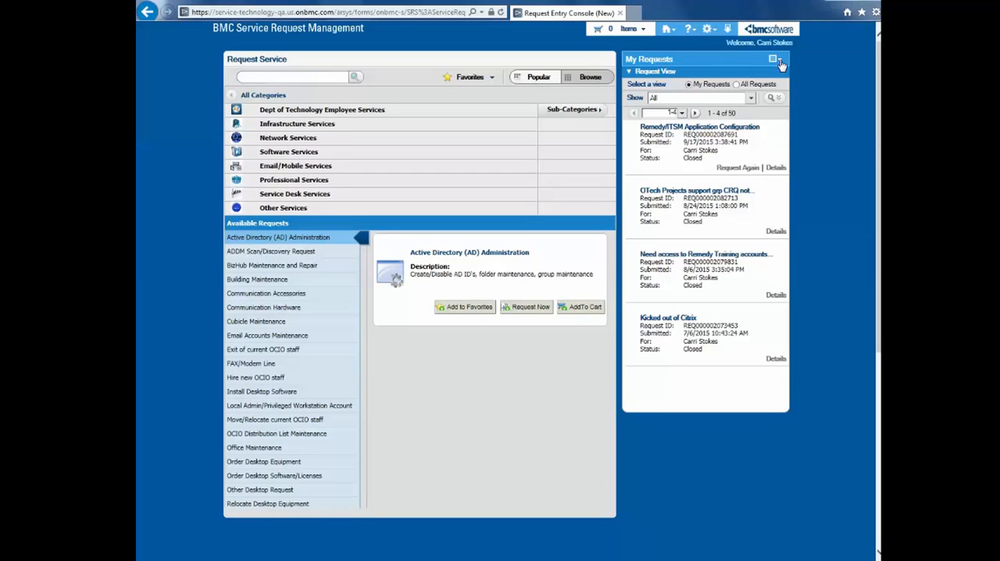
left_click(779, 62)
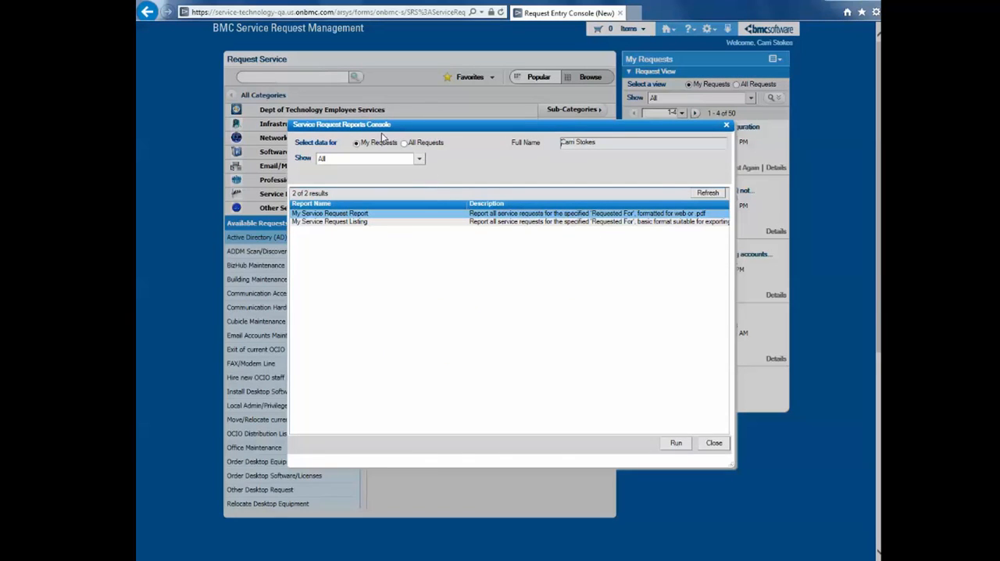
mouse_move(328, 153)
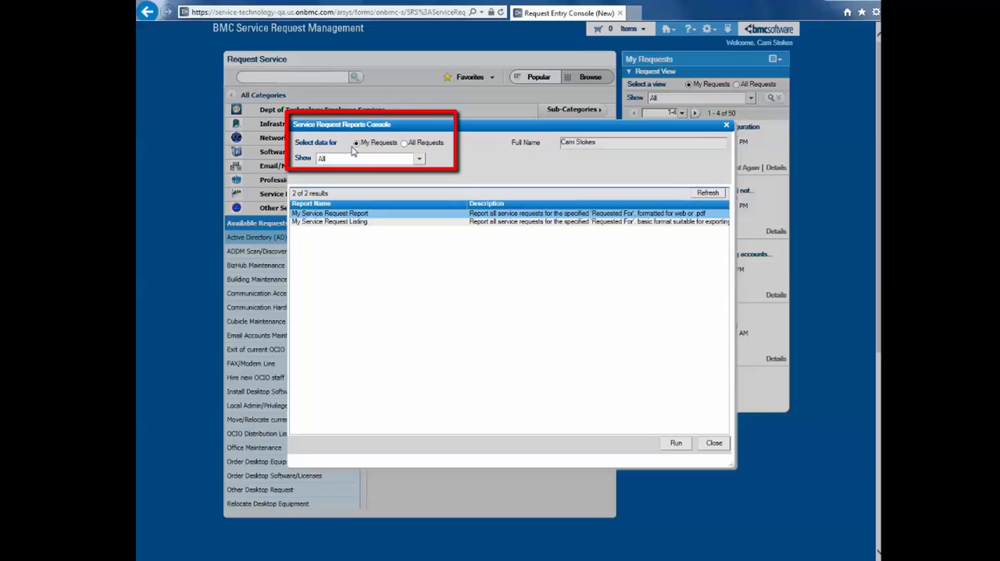
mouse_move(375, 150)
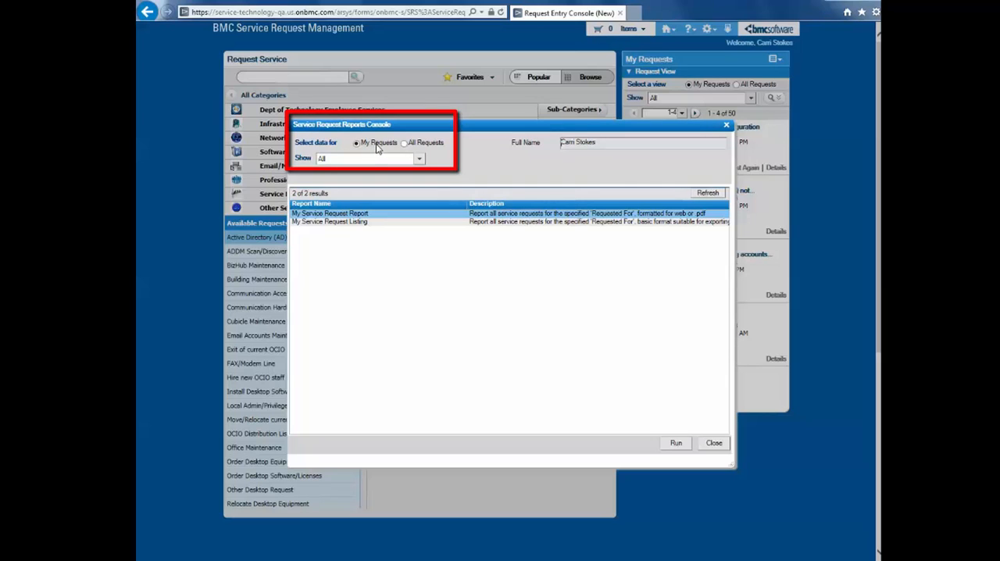
left_click(405, 142)
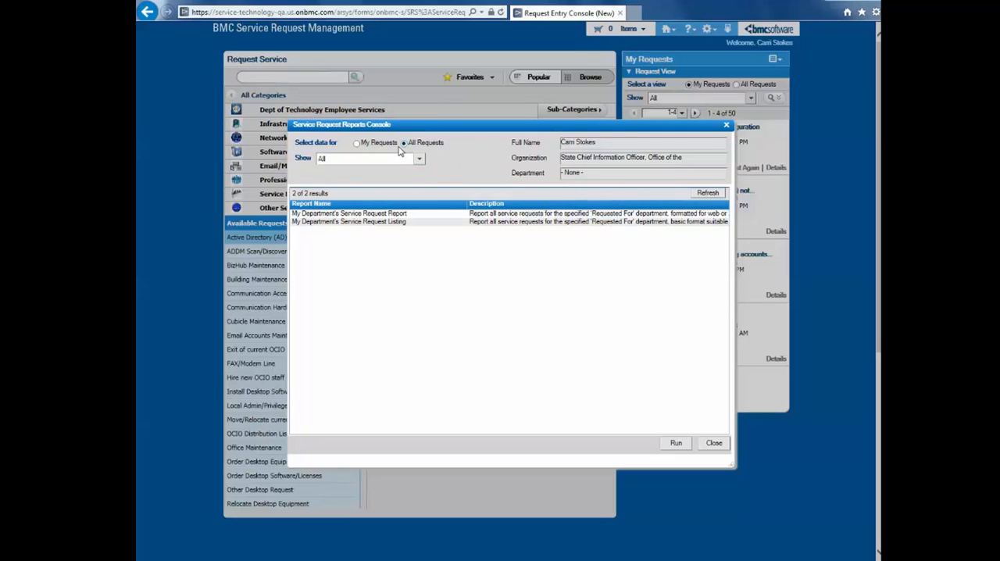
mouse_move(467, 155)
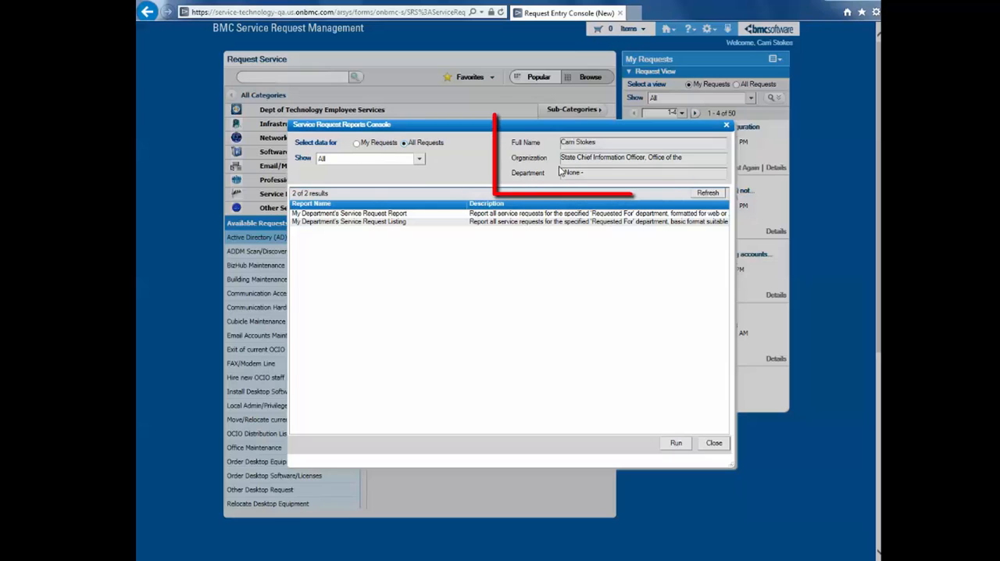
left_click(356, 142)
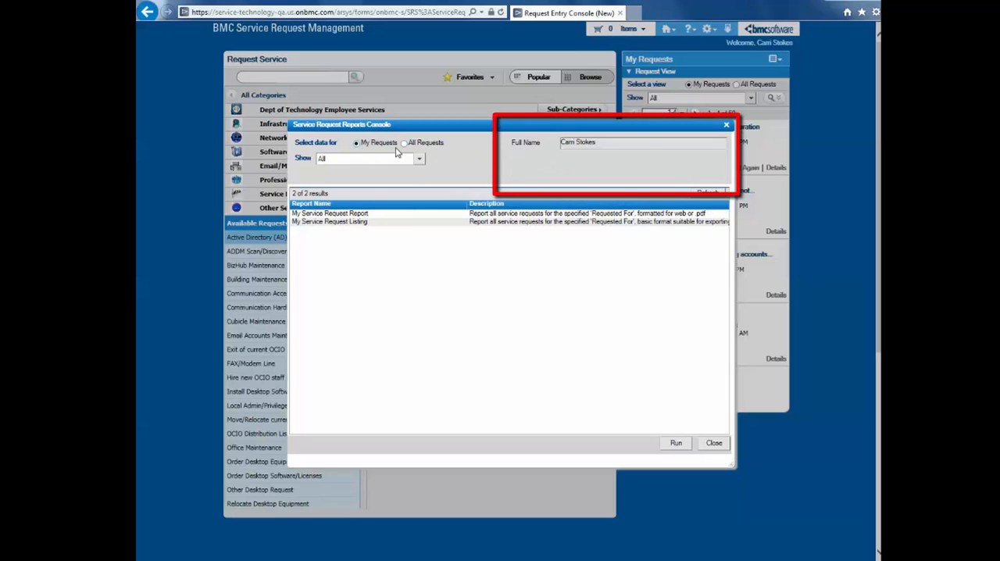
left_click(403, 142)
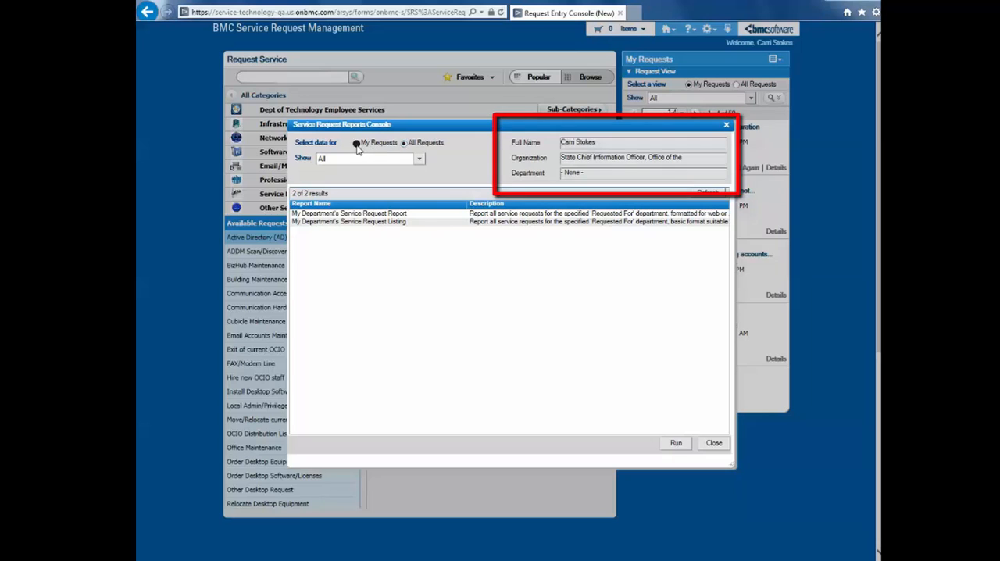
left_click(356, 142)
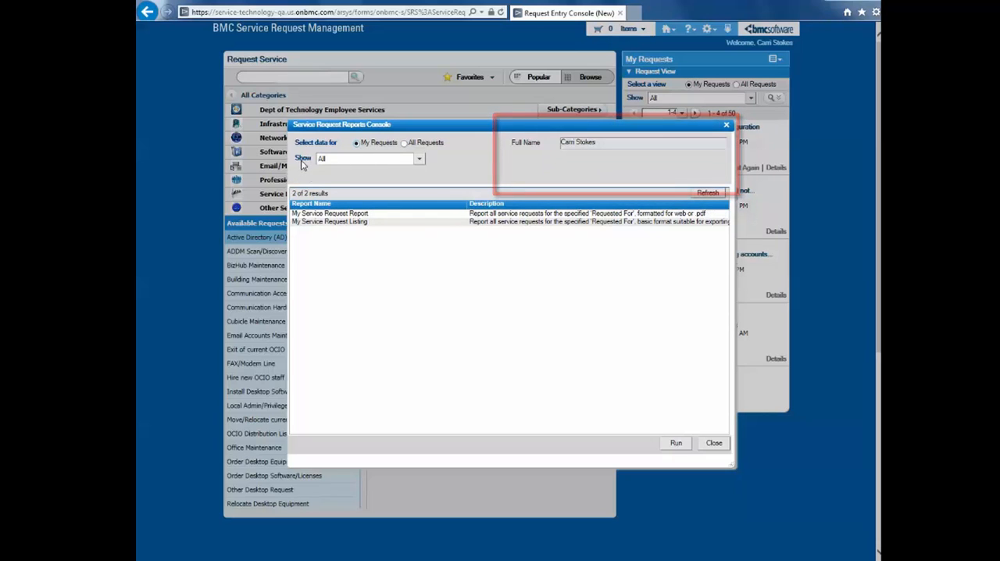
Expand the Show filter to list request scopes such as all, open and recently closed
left_click(419, 159)
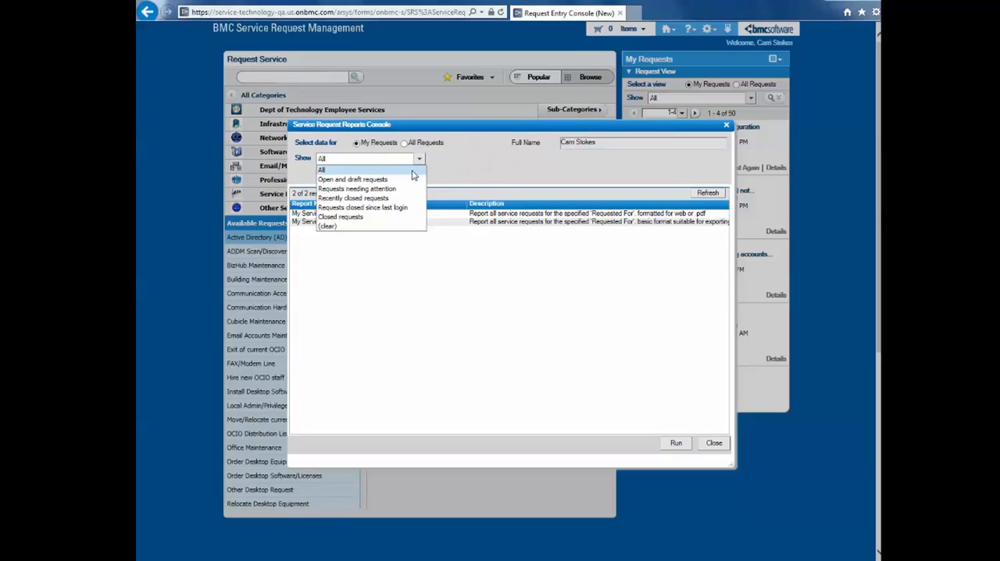
mouse_move(413, 174)
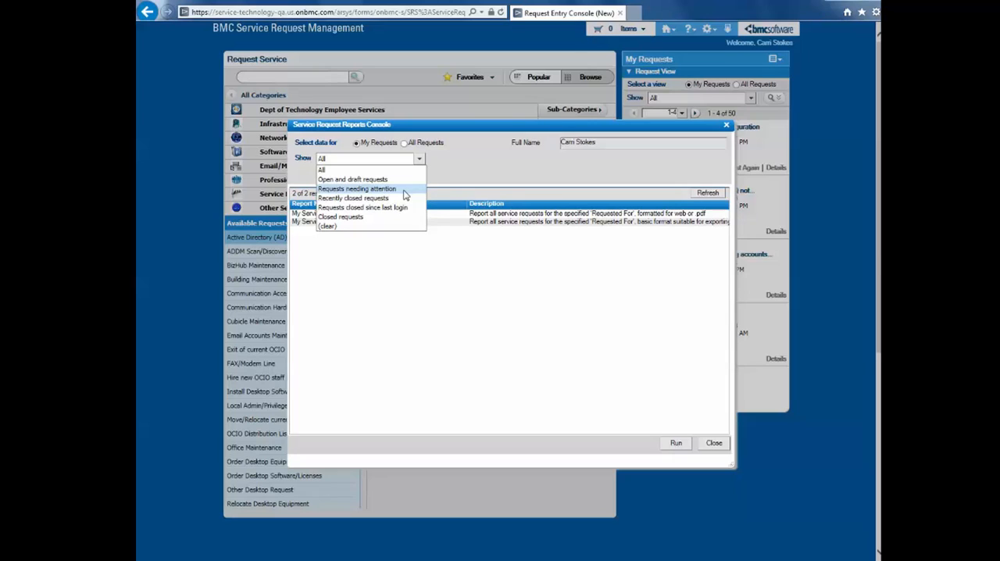
mouse_move(407, 201)
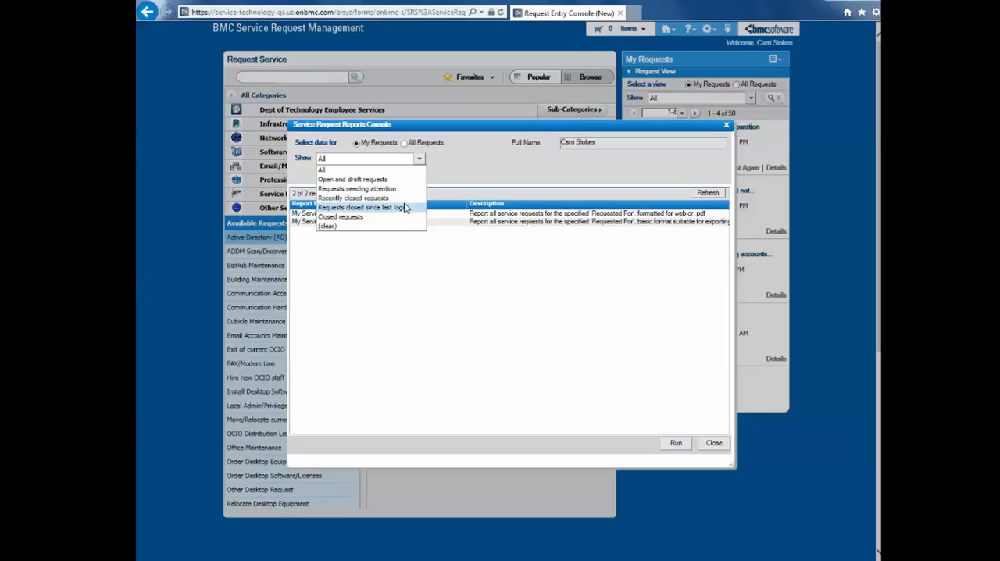
mouse_move(405, 212)
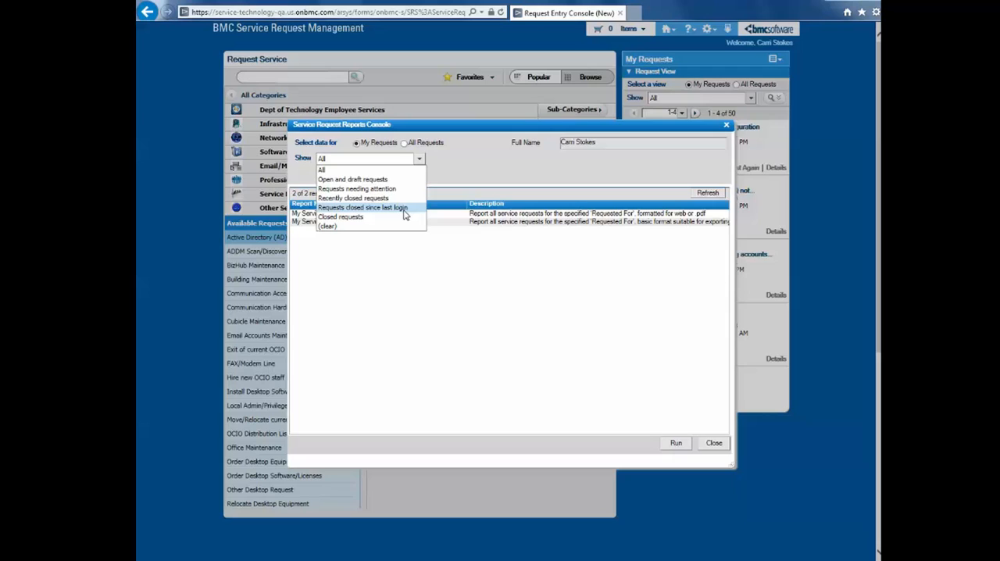
mouse_move(403, 217)
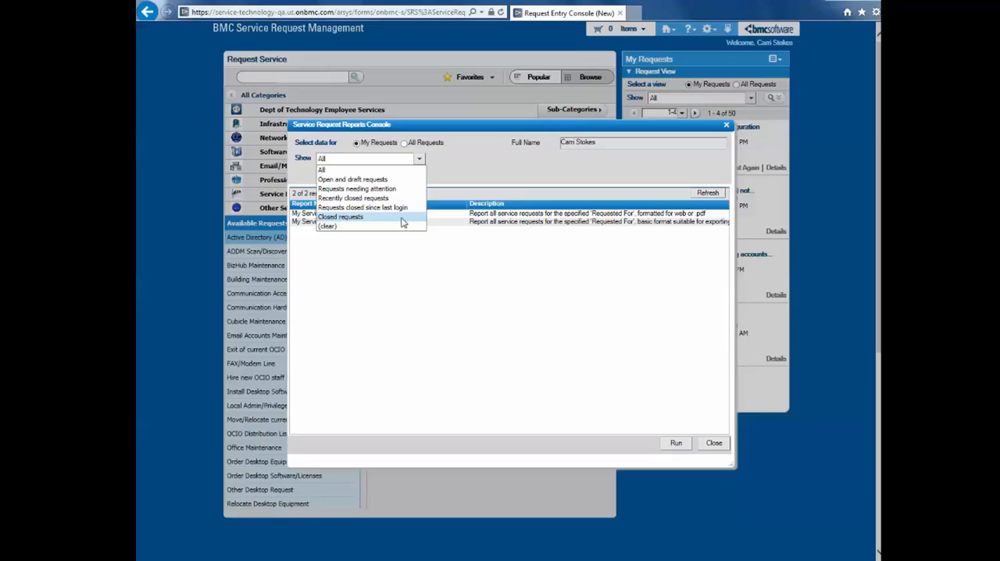
mouse_move(382, 178)
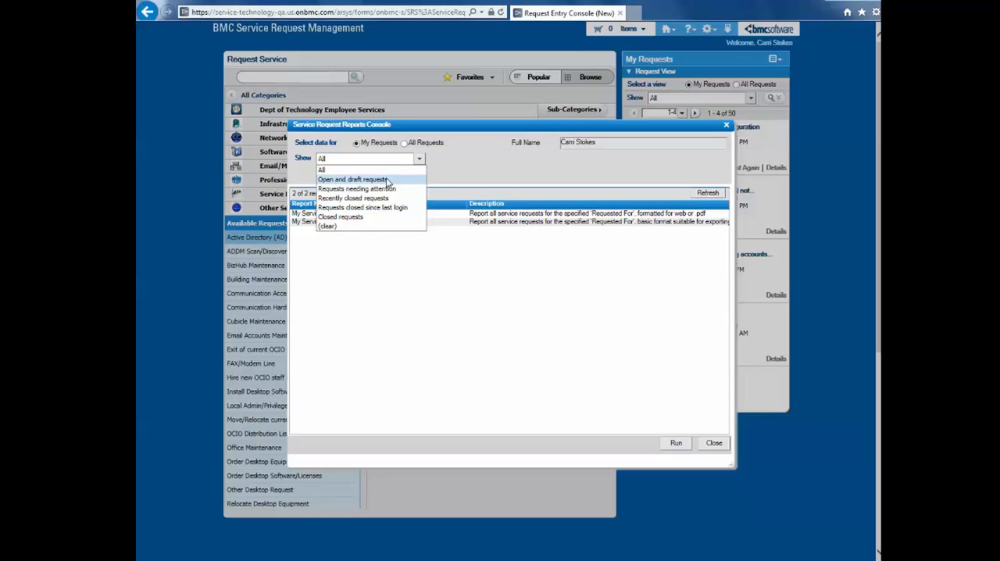
Keep the Show filter on All and run the My Service Request Listing report
left_click(322, 169)
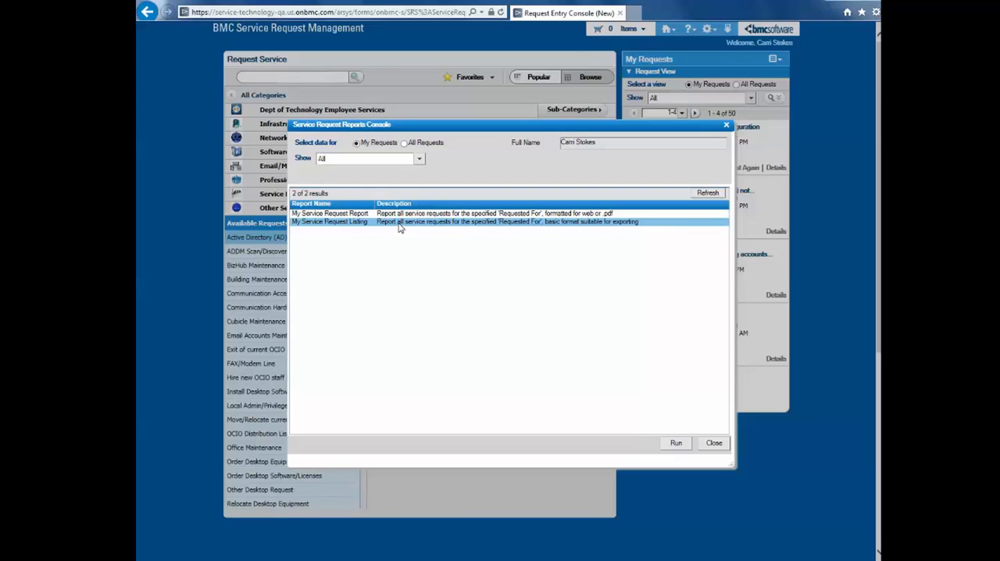
mouse_move(677, 440)
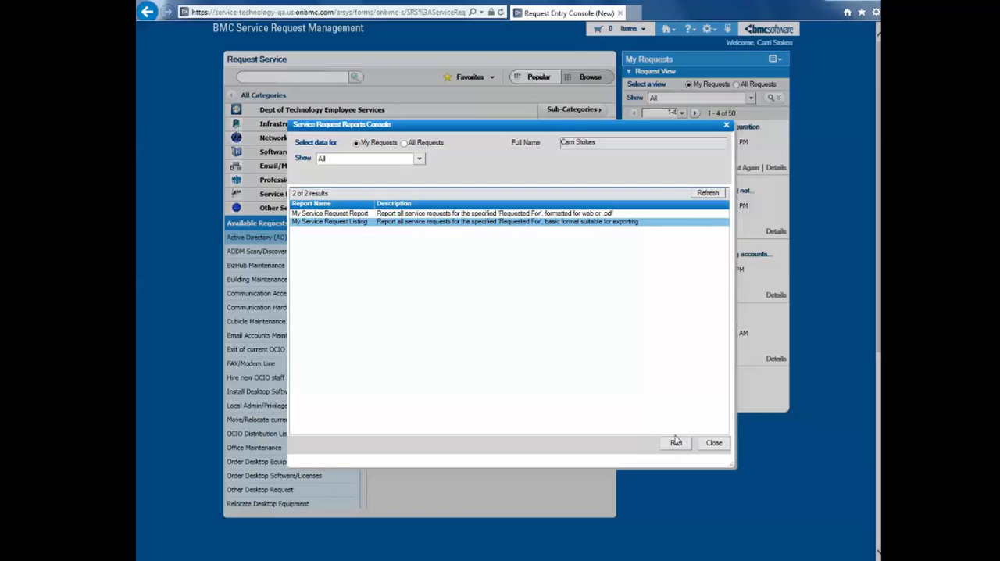
left_click(675, 444)
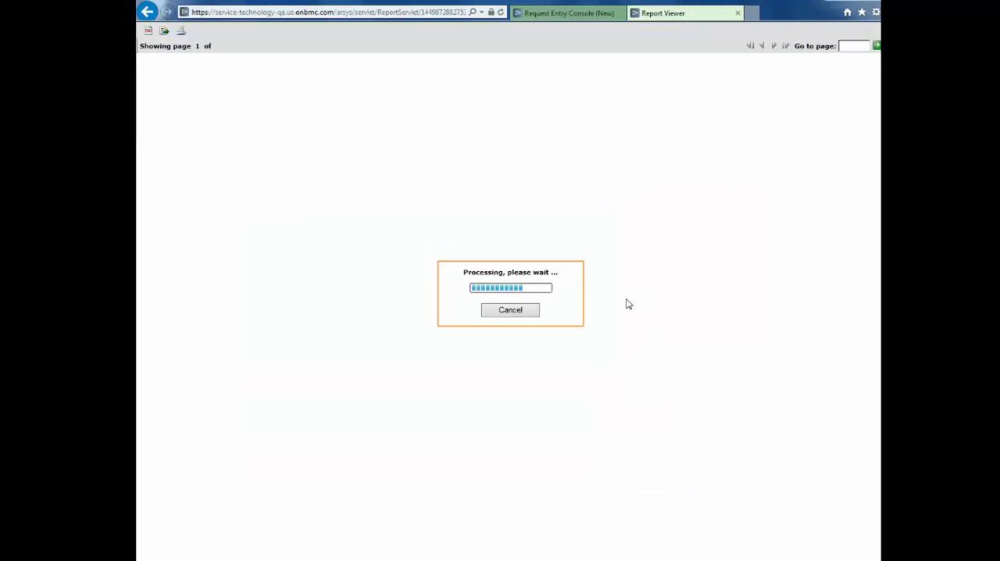
mouse_move(588, 268)
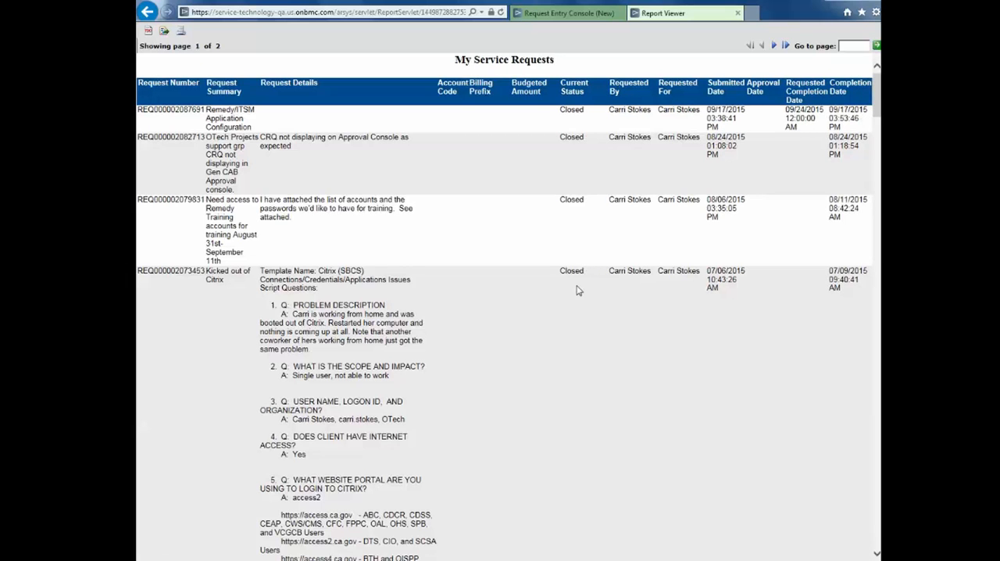
mouse_move(634, 269)
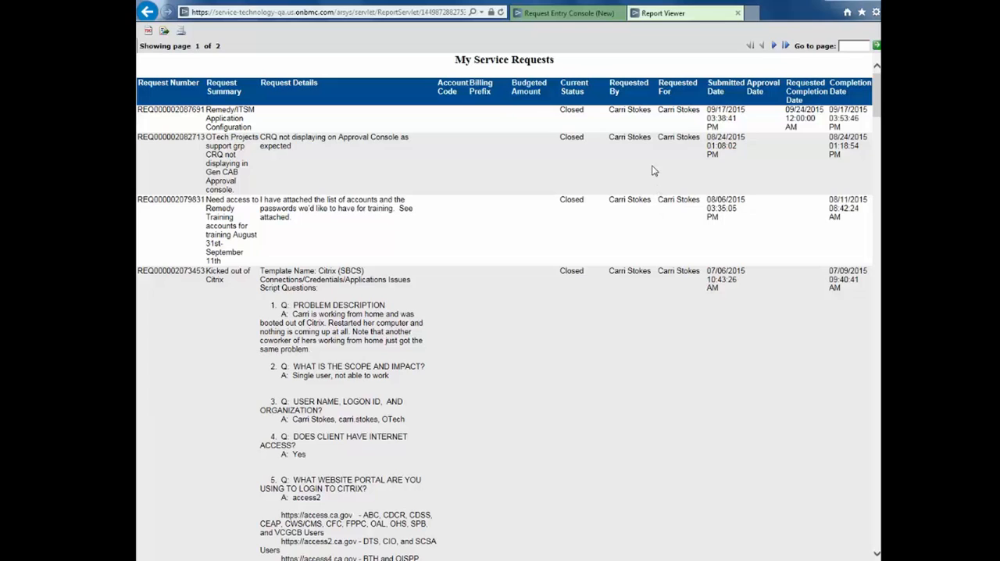
mouse_move(693, 152)
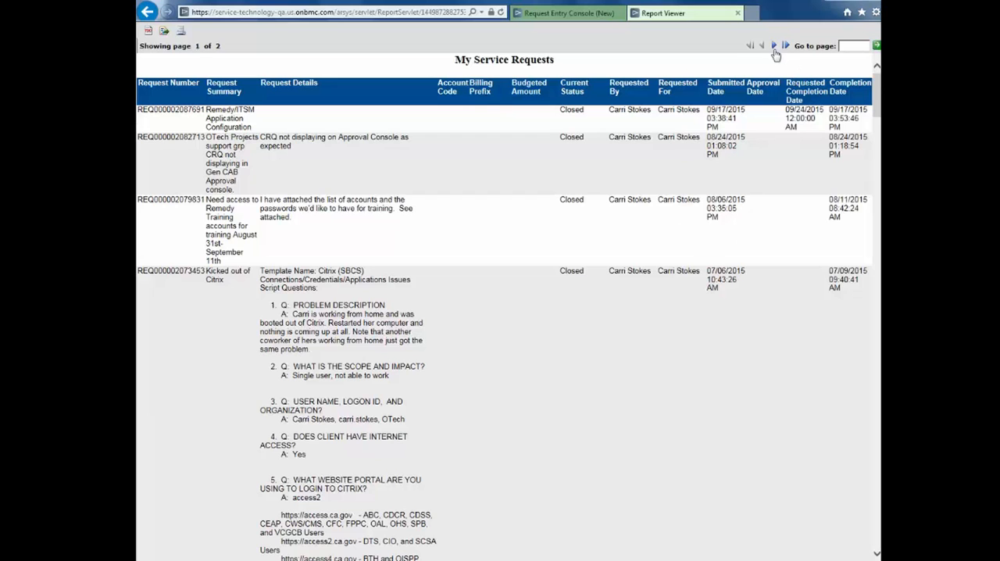
Page through the report, export it in Excel format, and open the downloaded spreadsheet
left_click(773, 46)
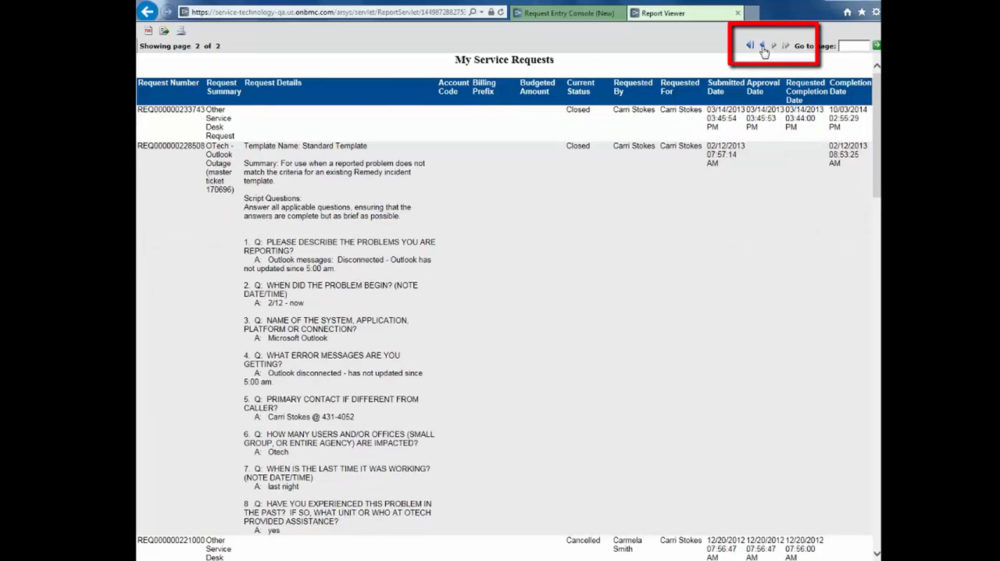
left_click(750, 43)
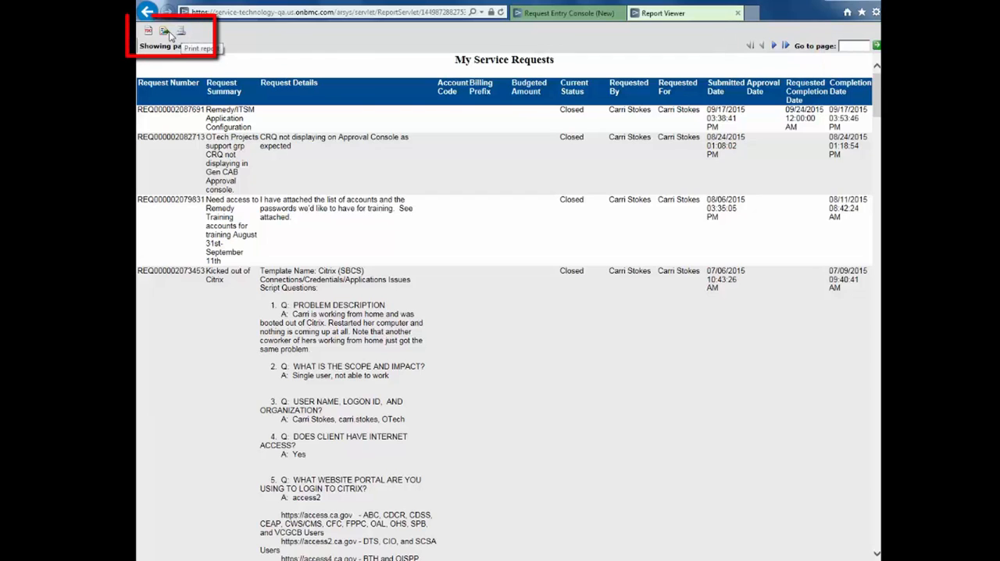
left_click(146, 31)
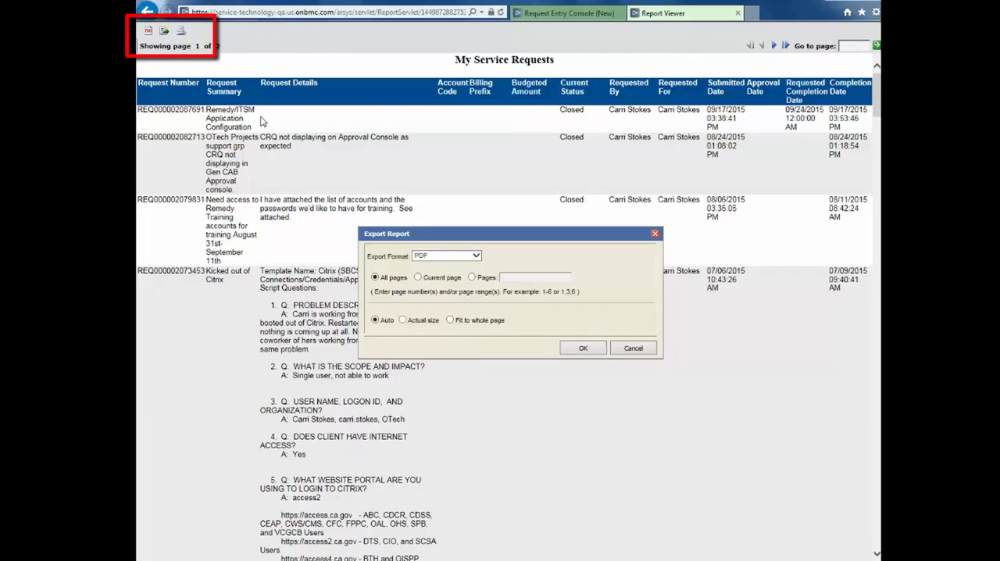
left_click(475, 257)
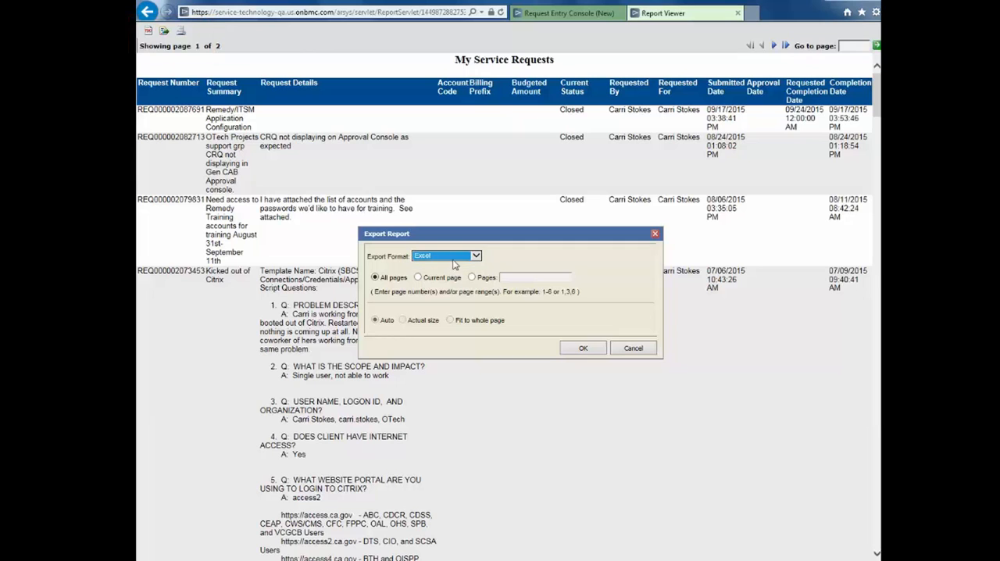
left_click(581, 346)
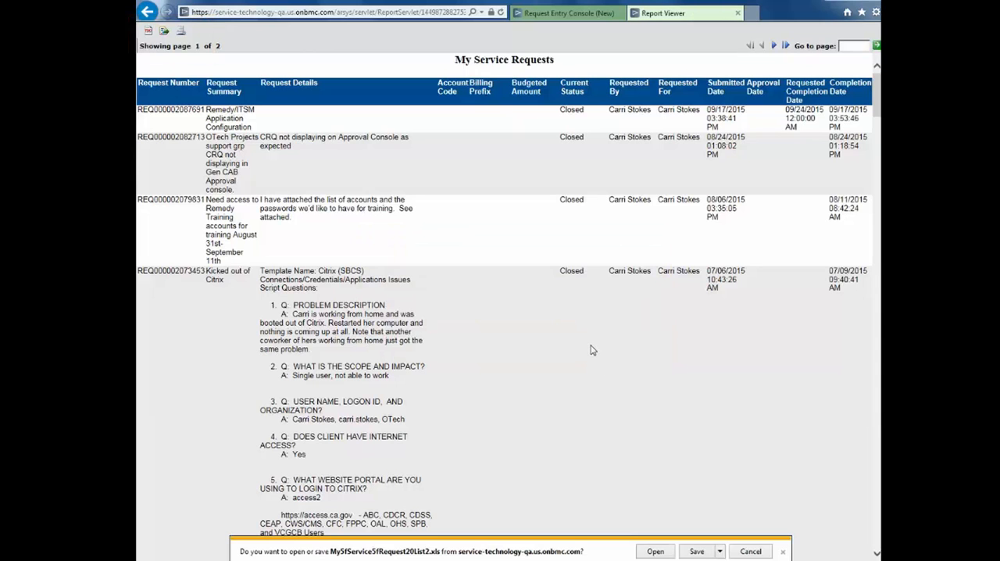
left_click(654, 550)
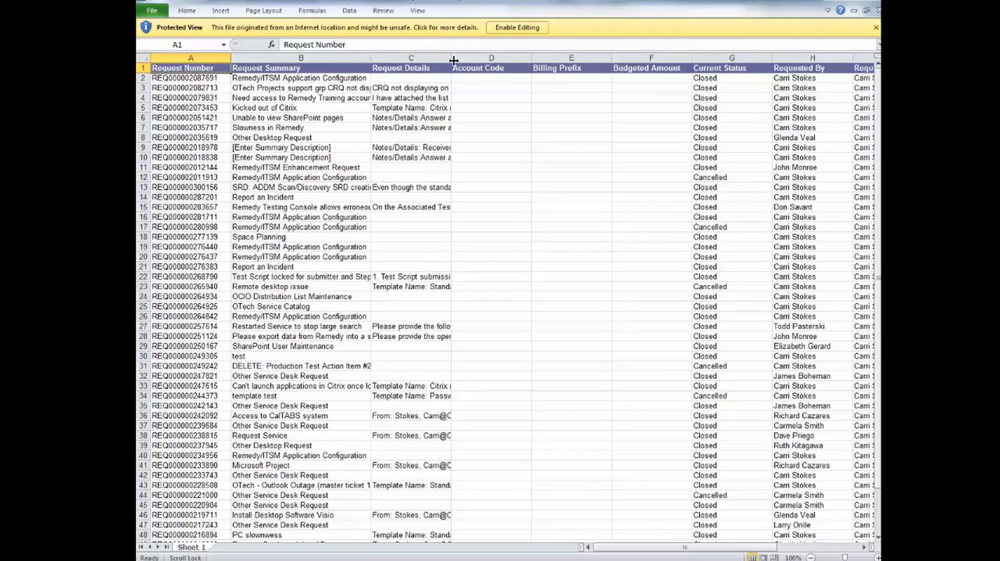
Switch from the Excel spreadsheet back to the Report Viewer browser tab
left_click_drag(453, 59, 528, 60)
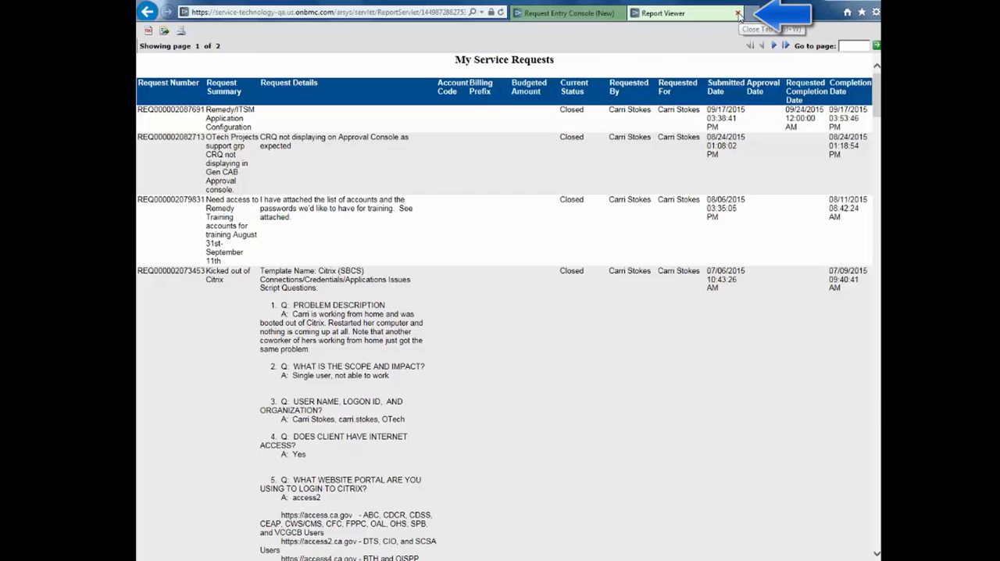
Close the Report Viewer and run the My Service Request Report in web/PDF format
left_click(737, 13)
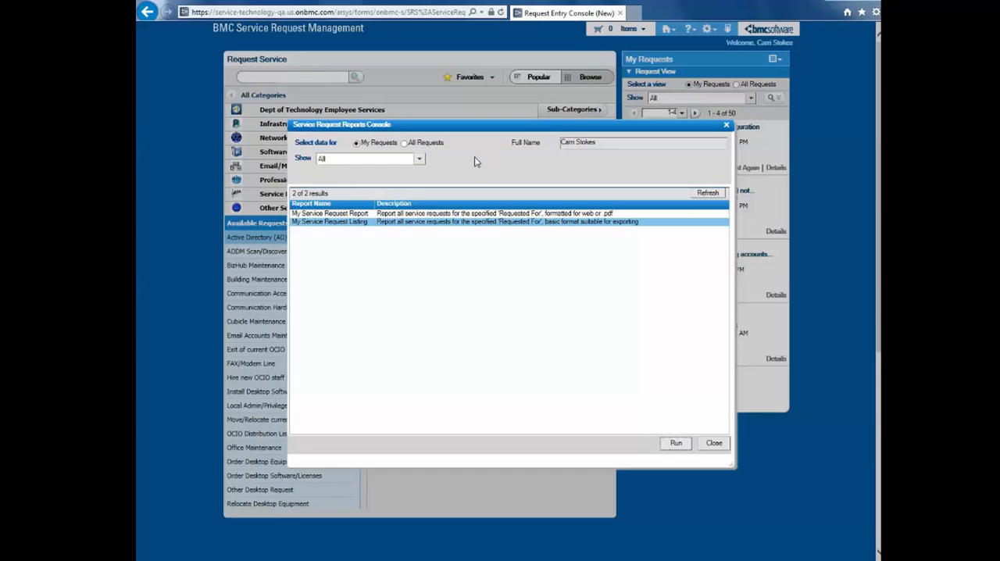
mouse_move(484, 189)
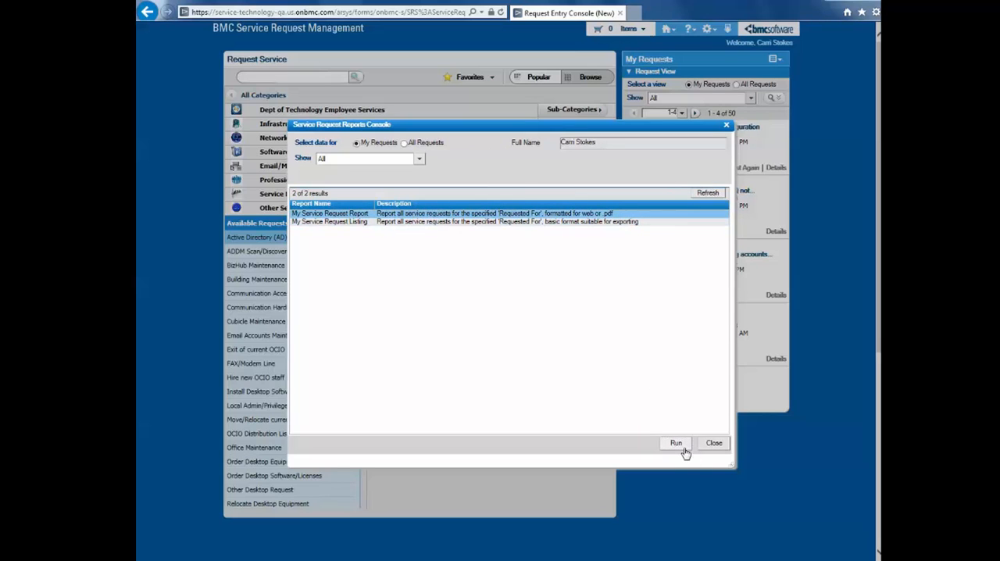
left_click(675, 444)
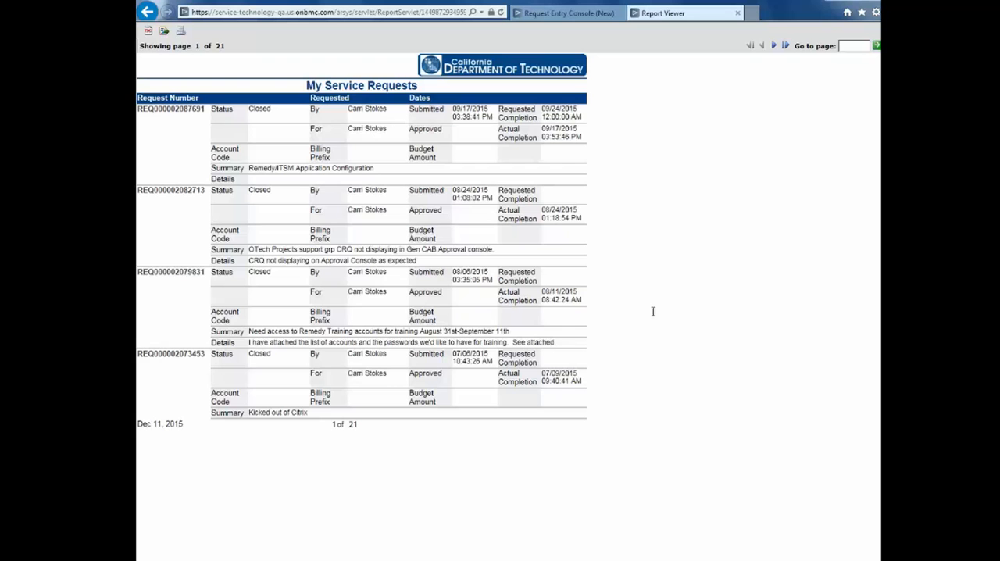
mouse_move(603, 253)
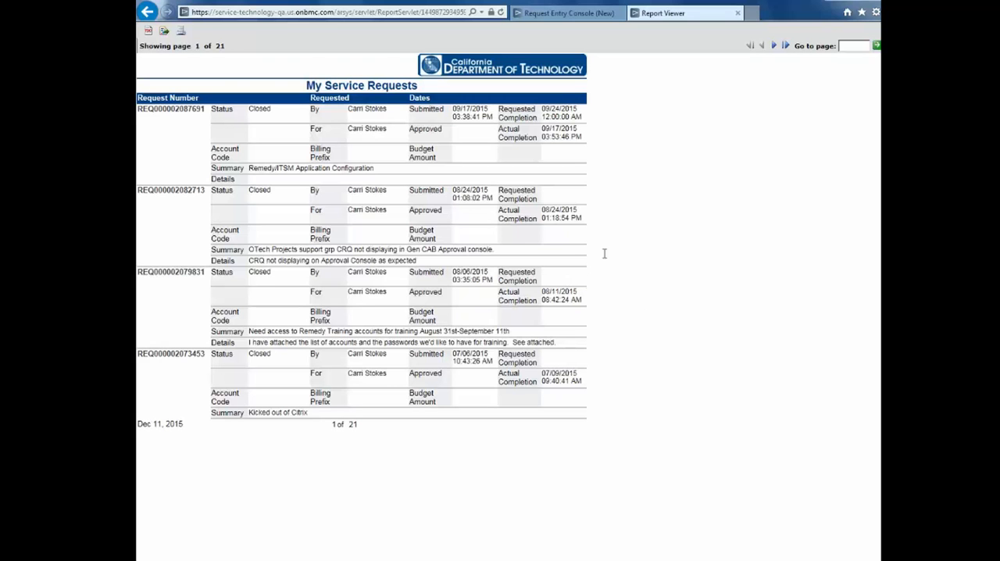
mouse_move(776, 56)
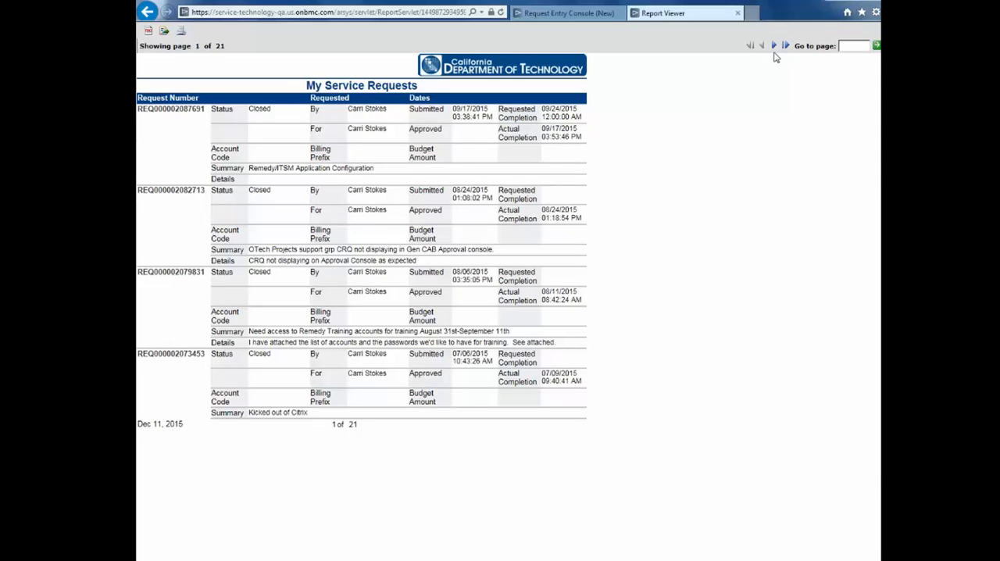
left_click(775, 43)
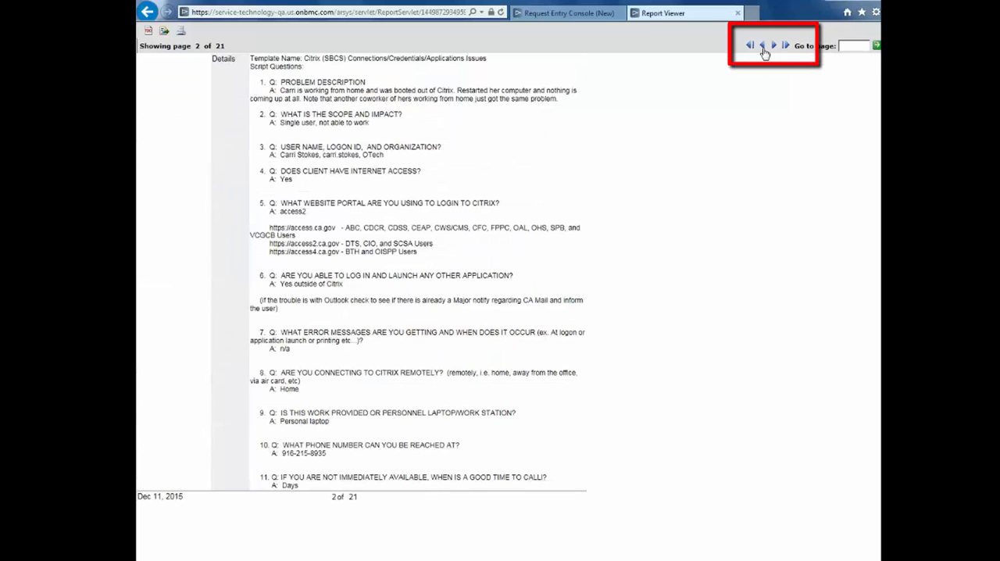
left_click(763, 44)
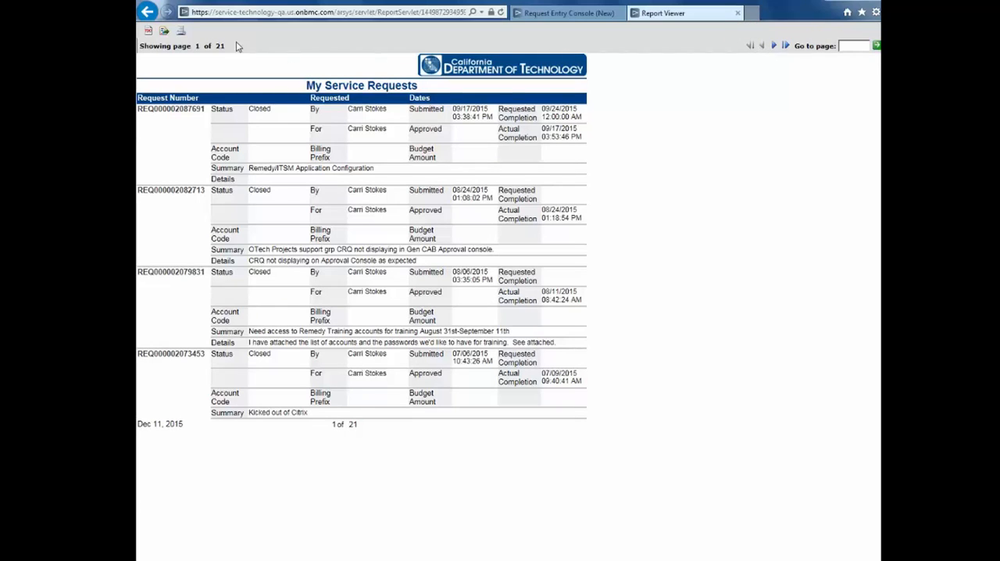
mouse_move(181, 31)
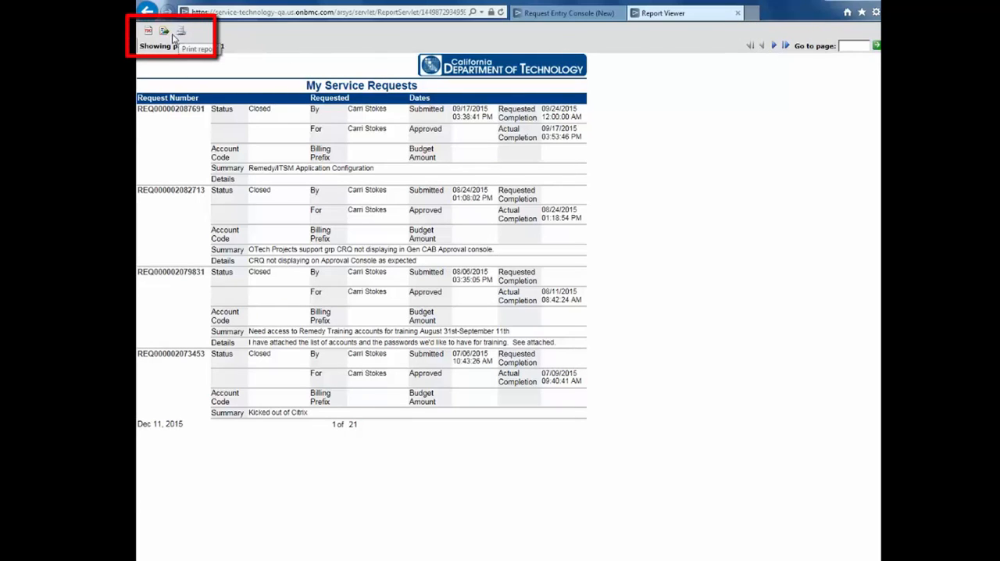
left_click(147, 31)
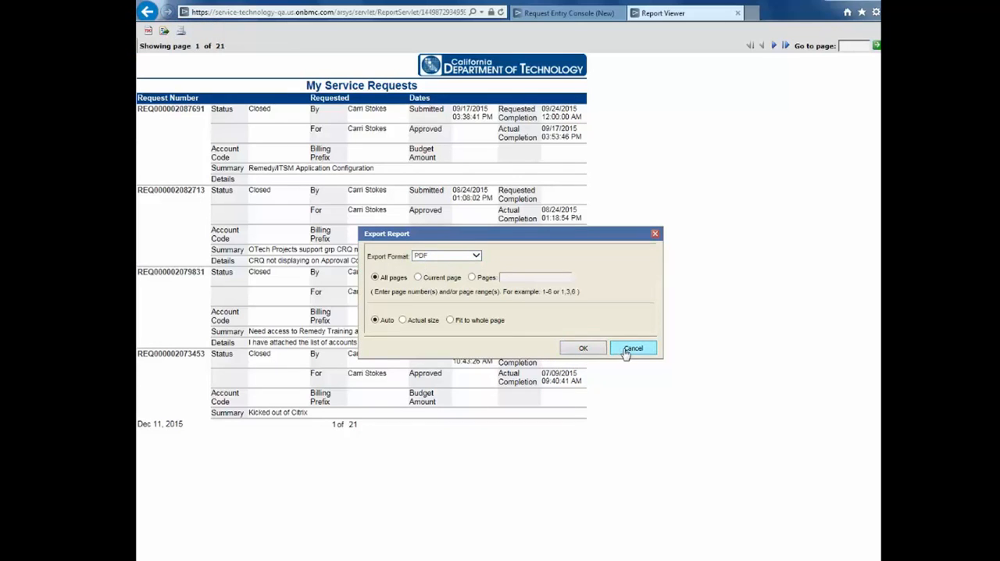
left_click(633, 347)
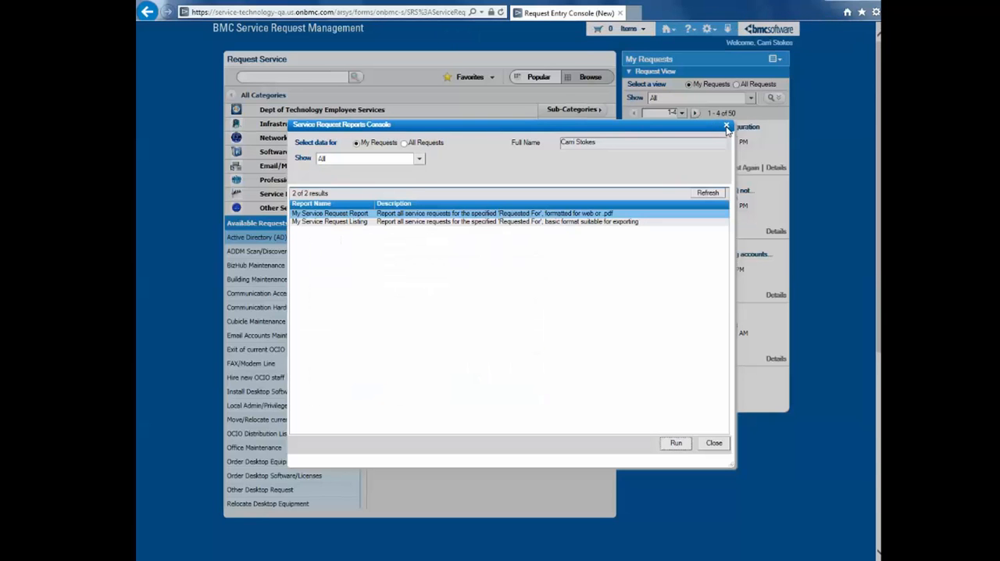
mouse_move(725, 125)
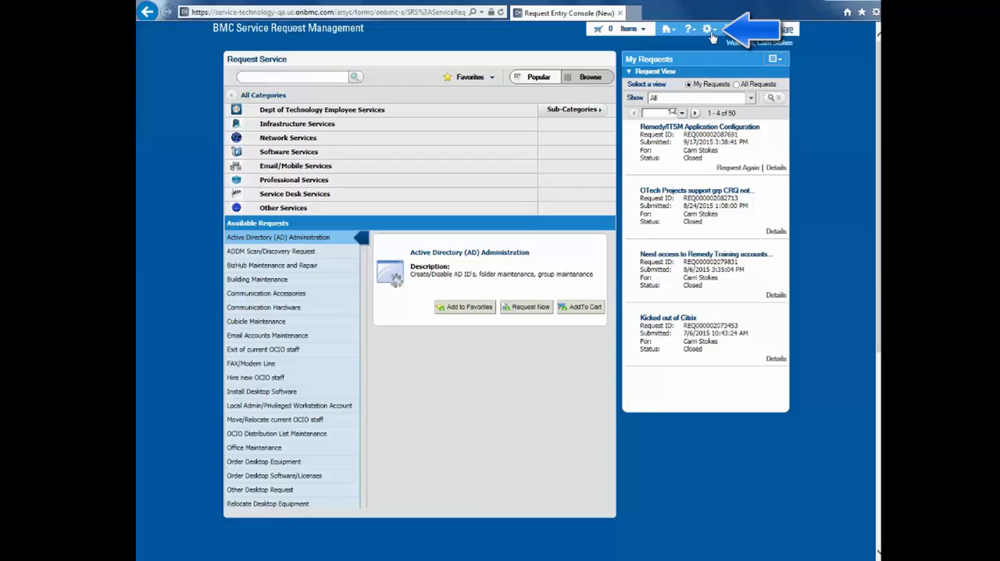
Choose On Behalf Of from the gear menu to start selecting another person
left_click(706, 28)
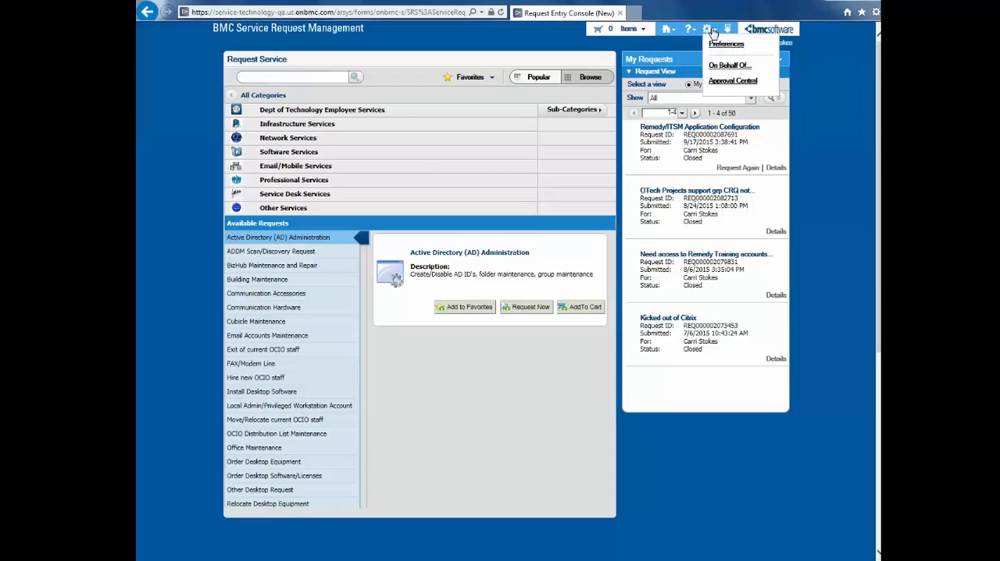
left_click(729, 66)
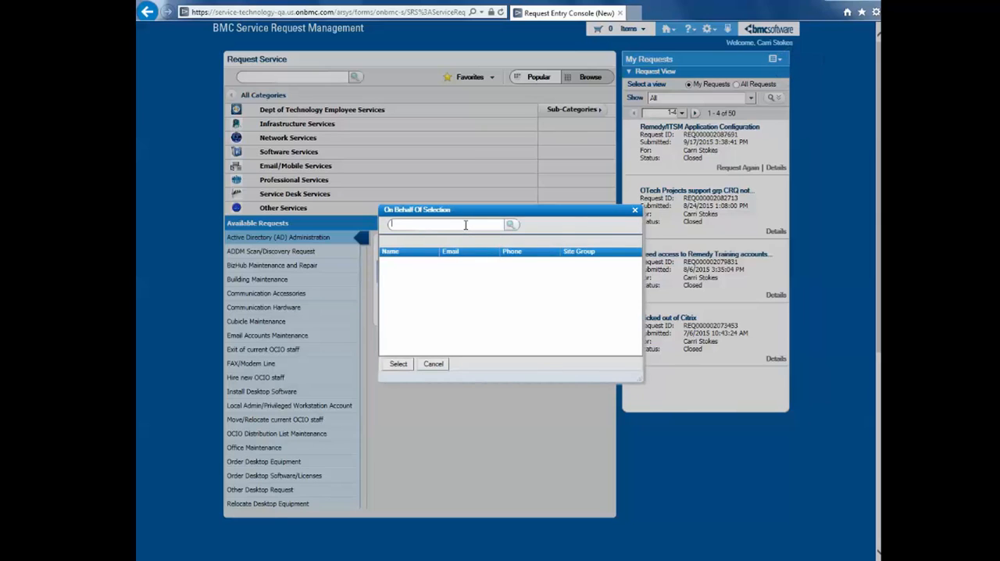
Search for 'olga' and select the matching coworker from the suggestions
type("olga")
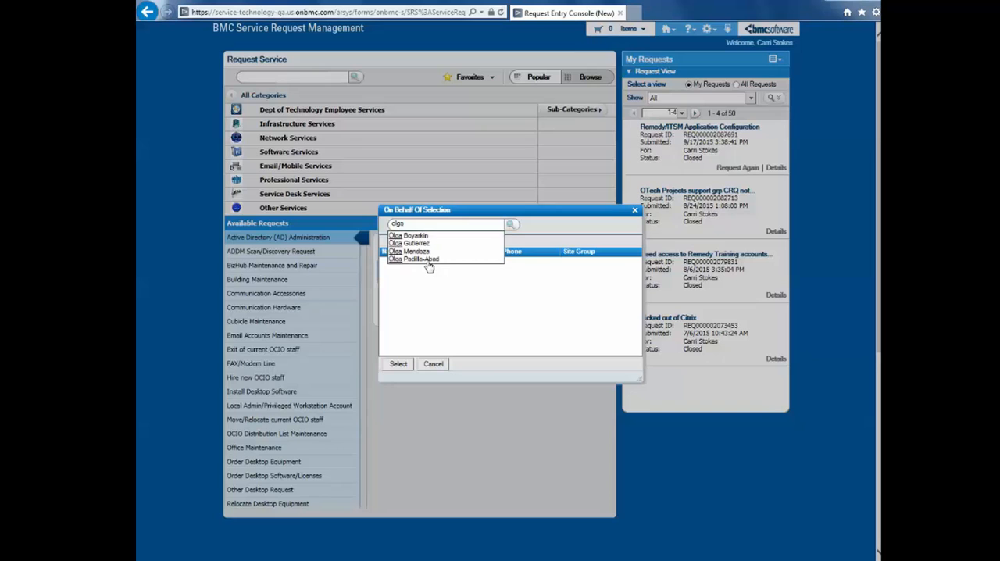
left_click(416, 259)
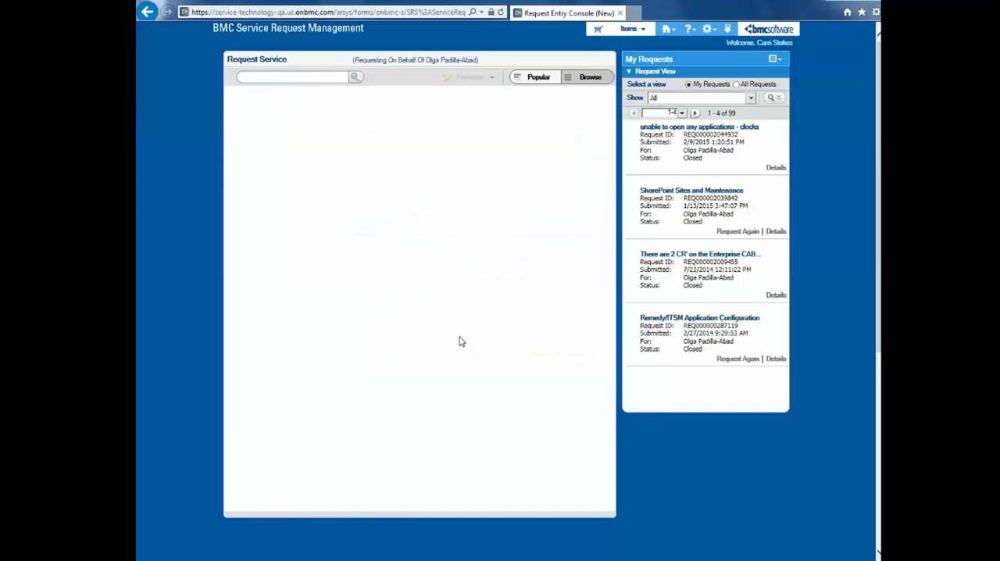
Open the reports console under the coworker's name, close it, and bring up the gear menu to switch back
left_click(590, 77)
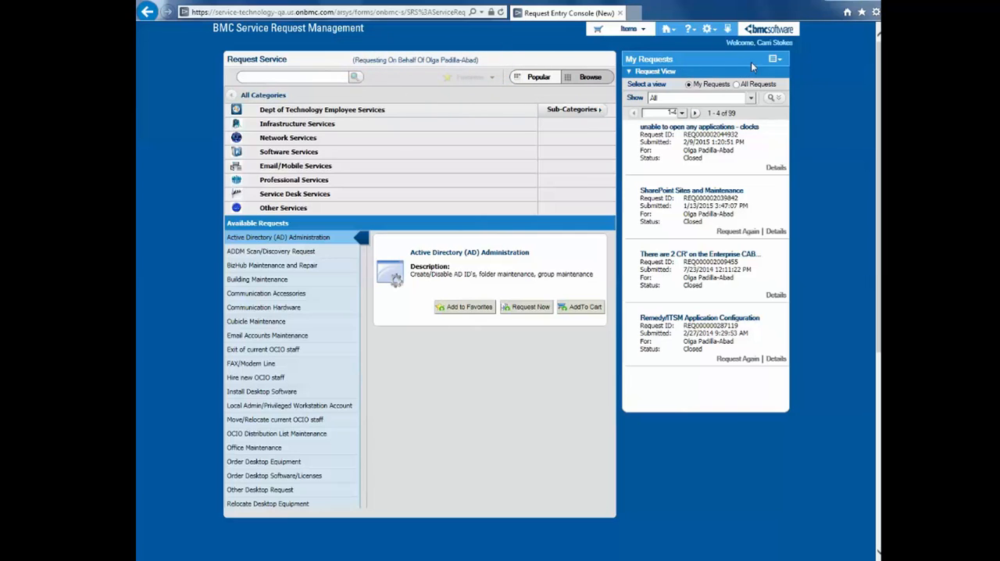
left_click(772, 59)
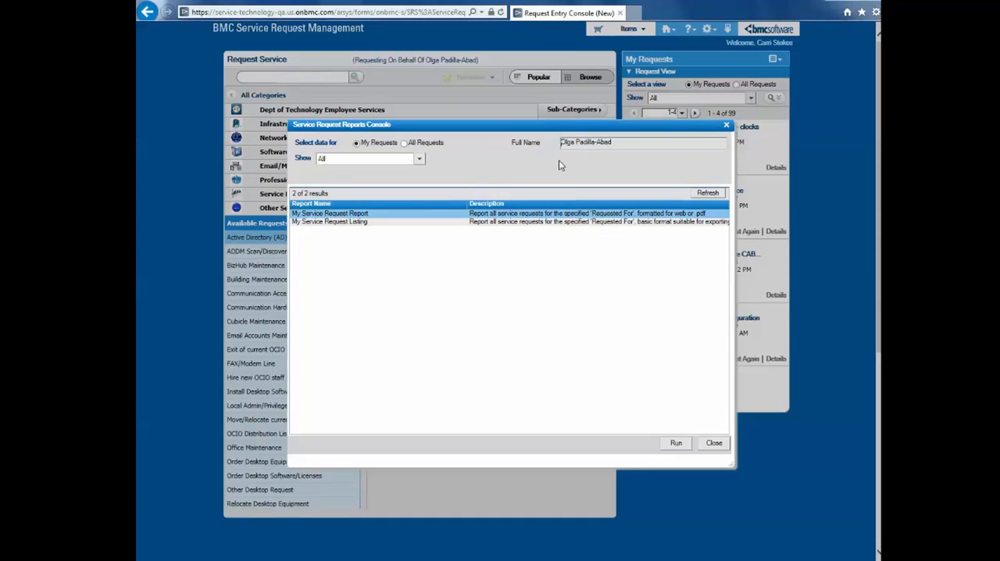
left_click(712, 444)
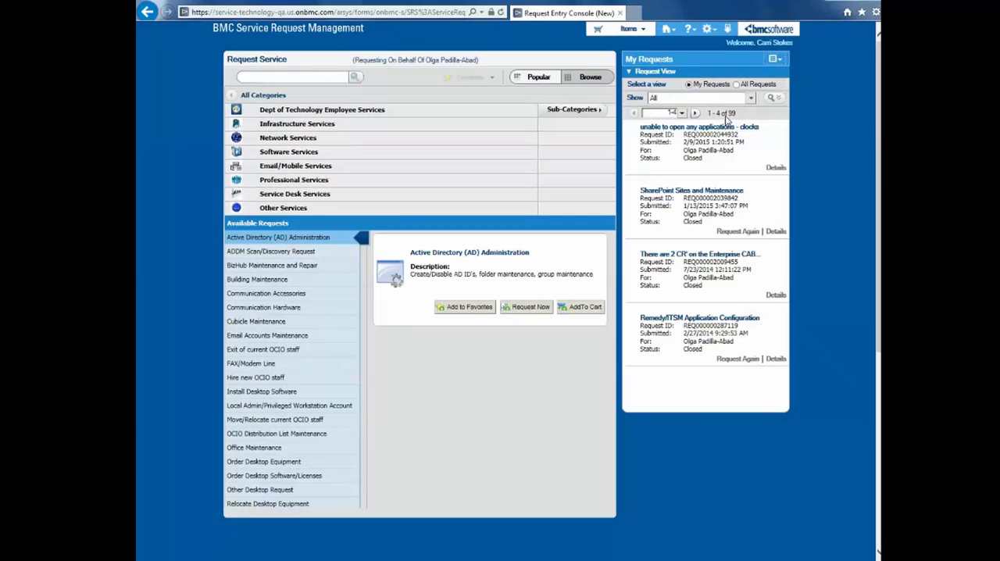
mouse_move(722, 44)
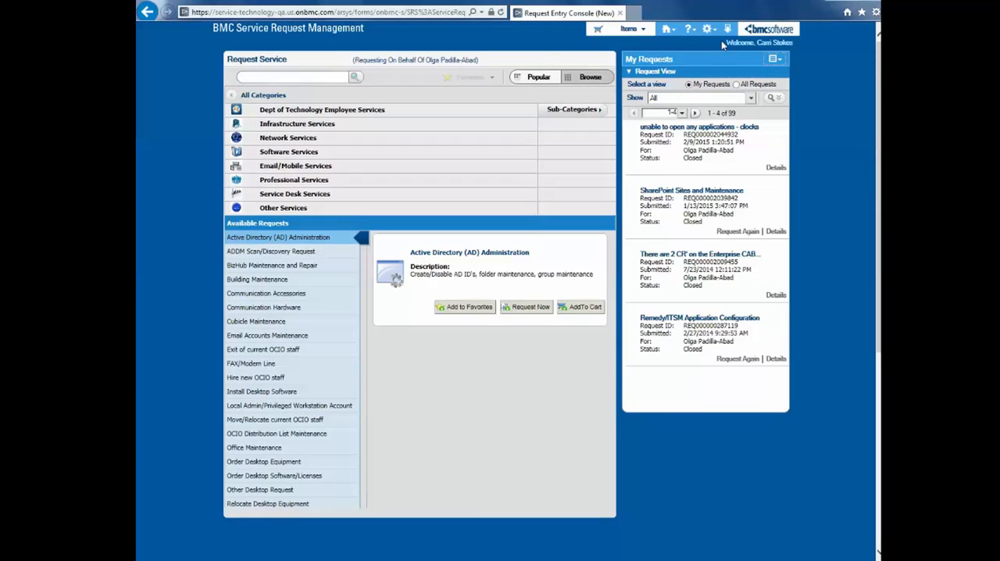
left_click(706, 28)
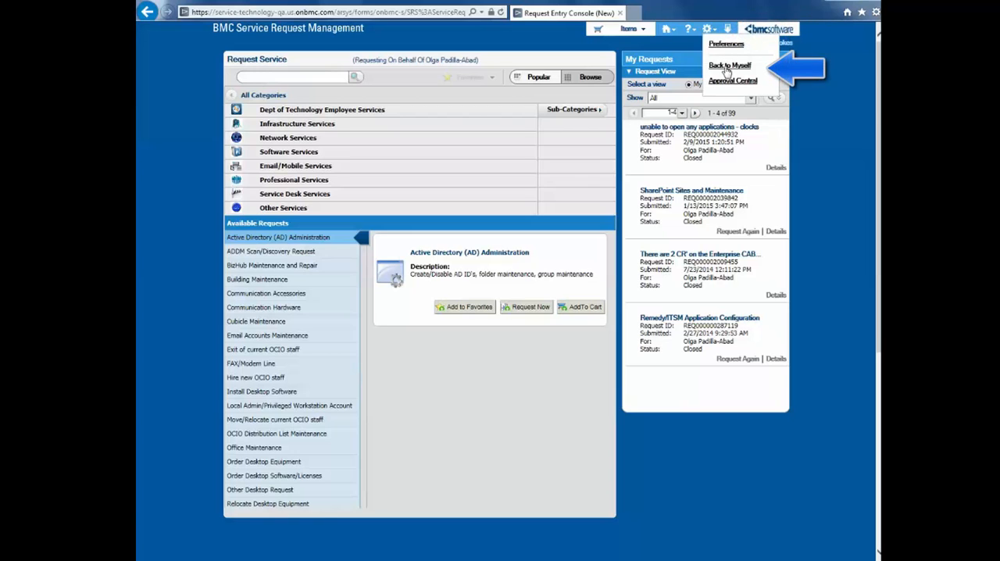
Choose Back to Myself from the gear menu to stop acting for the coworker
left_click(728, 66)
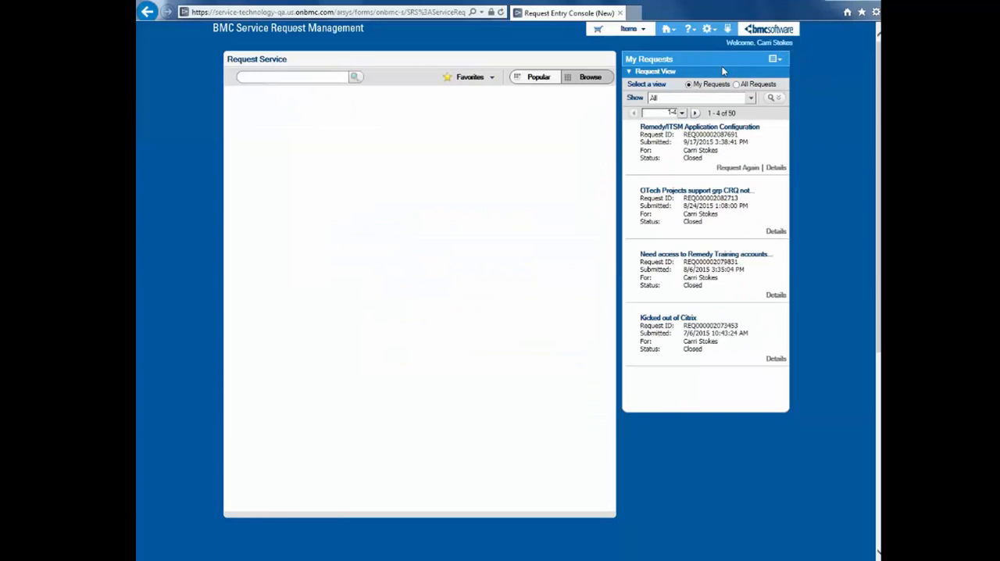
mouse_move(495, 56)
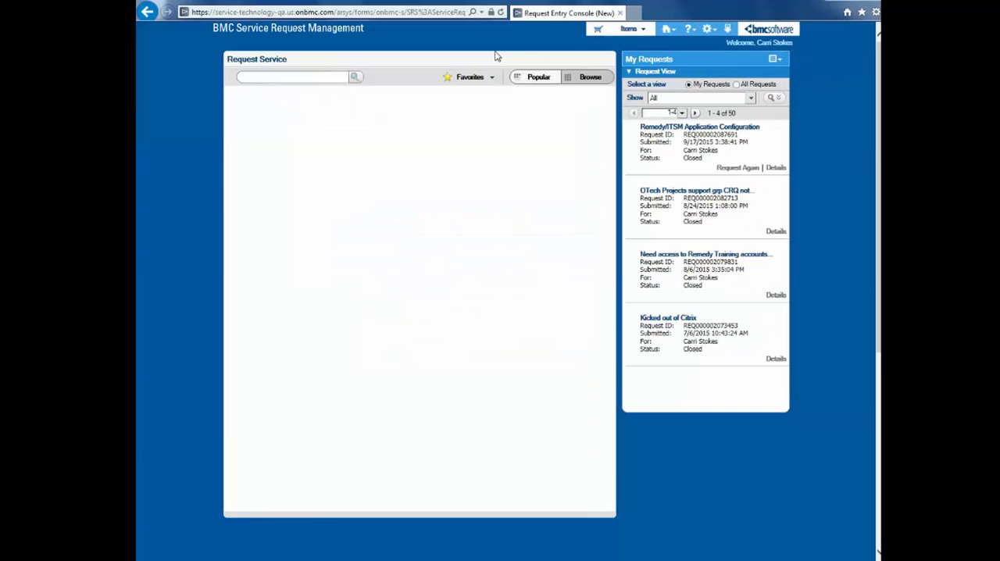
left_click(591, 77)
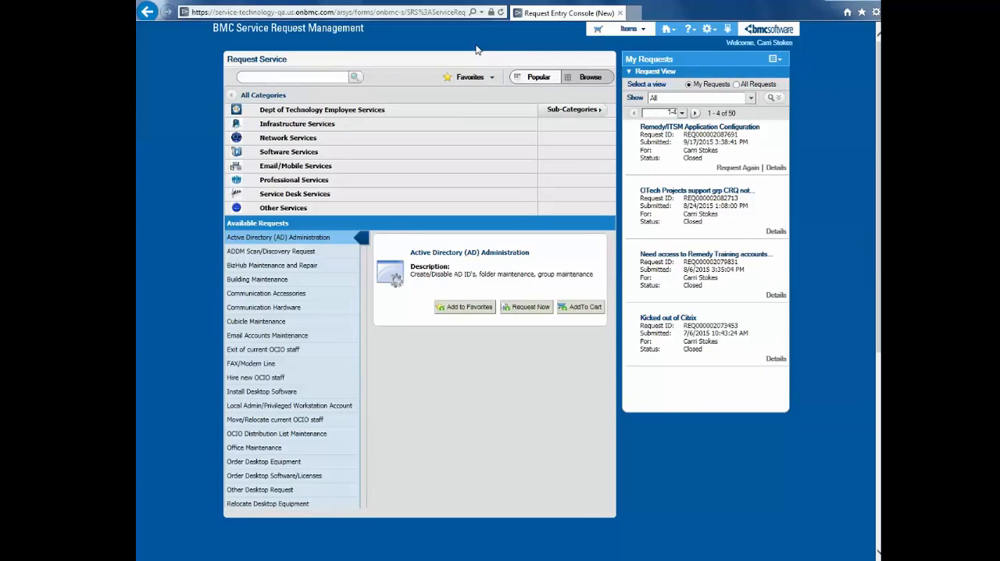